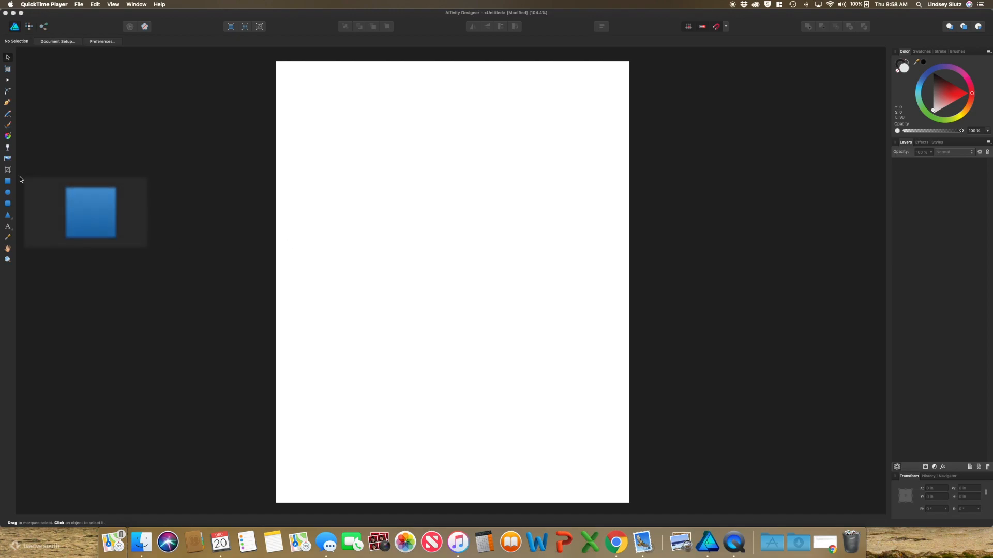
# Draw a rectangle covering the upper two-thirds of the page, running past its top and sides
pyautogui.click(8, 181)
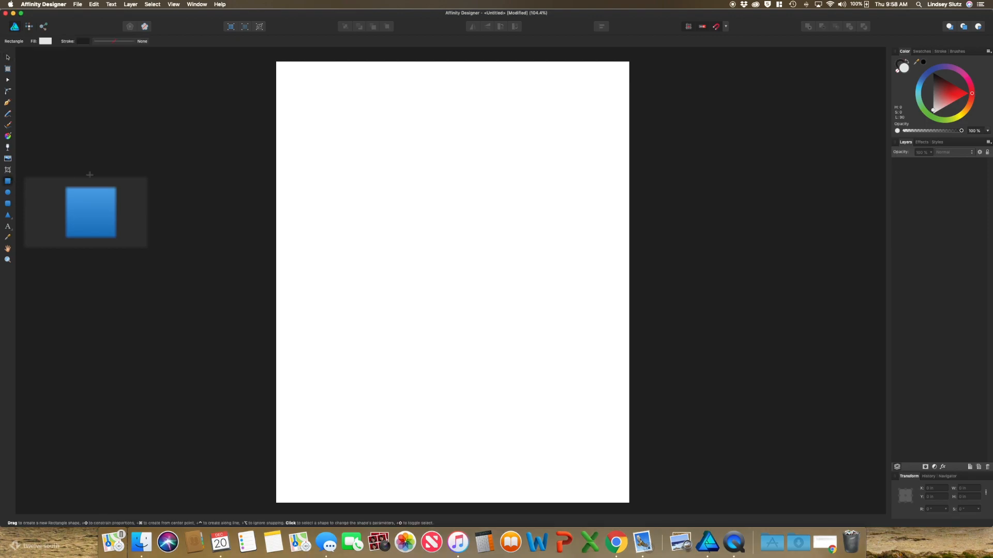
pyautogui.moveTo(276, 62); pyautogui.dragTo(441, 161)
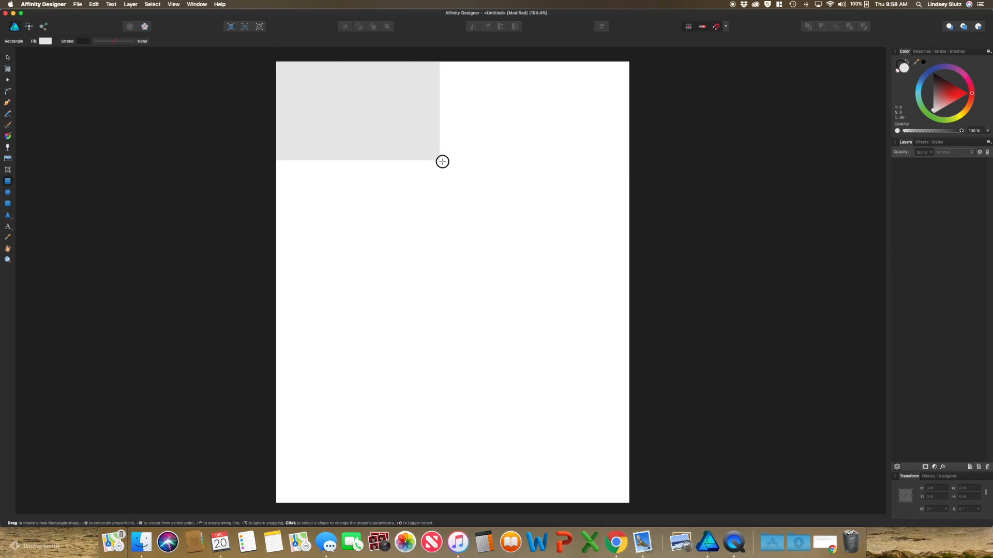
pyautogui.moveTo(442, 161); pyautogui.dragTo(646, 299)
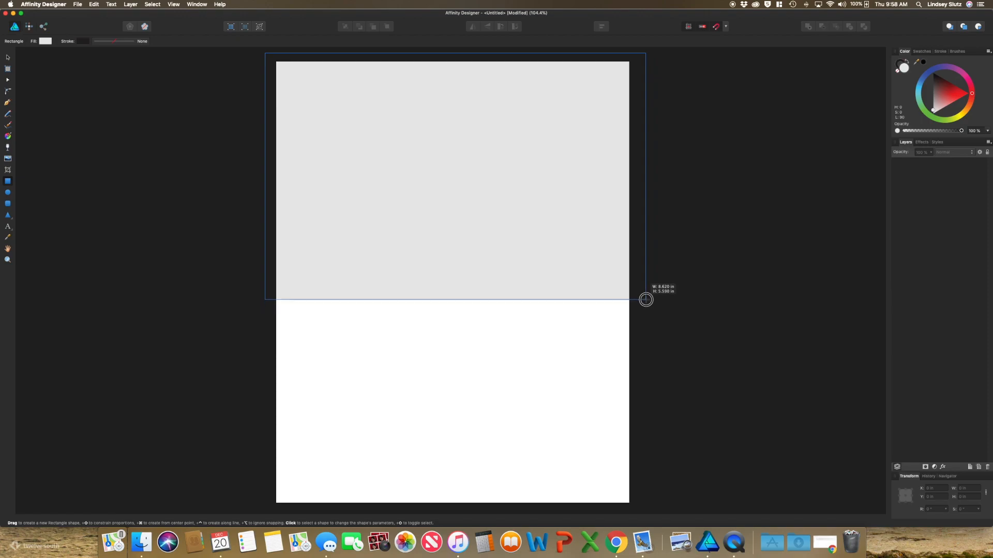
pyautogui.moveTo(645, 299); pyautogui.dragTo(645, 291)
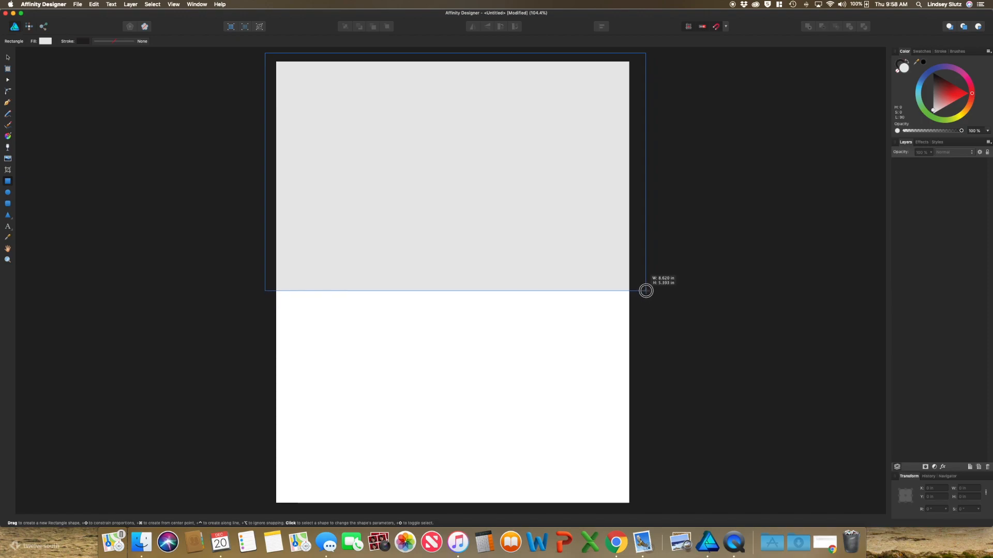
pyautogui.moveTo(646, 290); pyautogui.dragTo(638, 310)
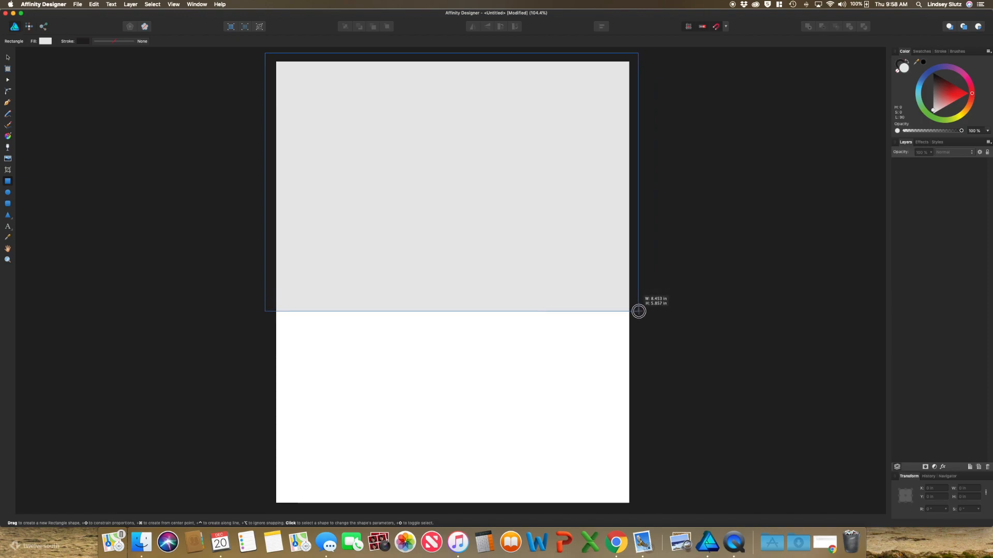
pyautogui.moveTo(638, 311); pyautogui.dragTo(635, 348)
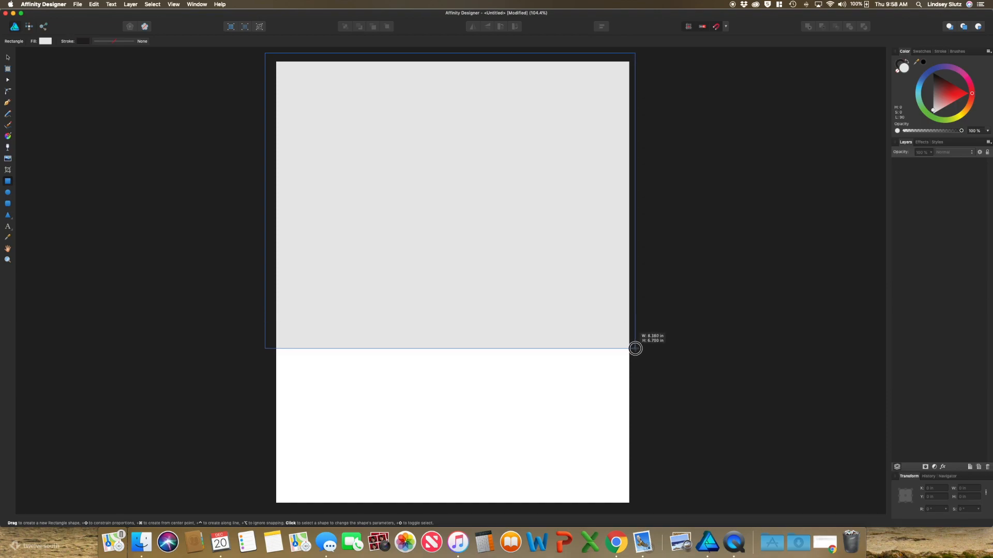
pyautogui.moveTo(635, 348); pyautogui.dragTo(635, 352)
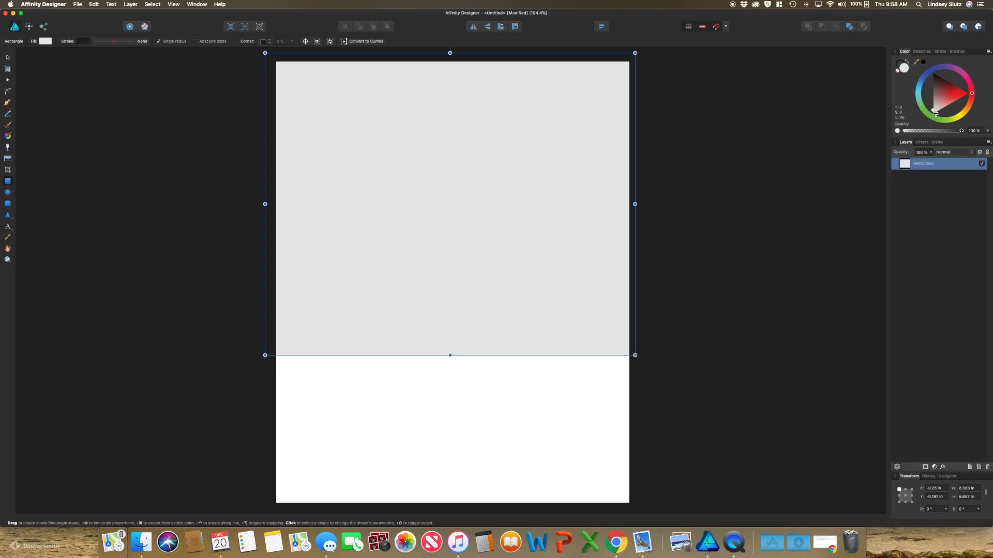
# Fill the rectangle with a bright coral pink from the Color wheel
pyautogui.click(939, 103)
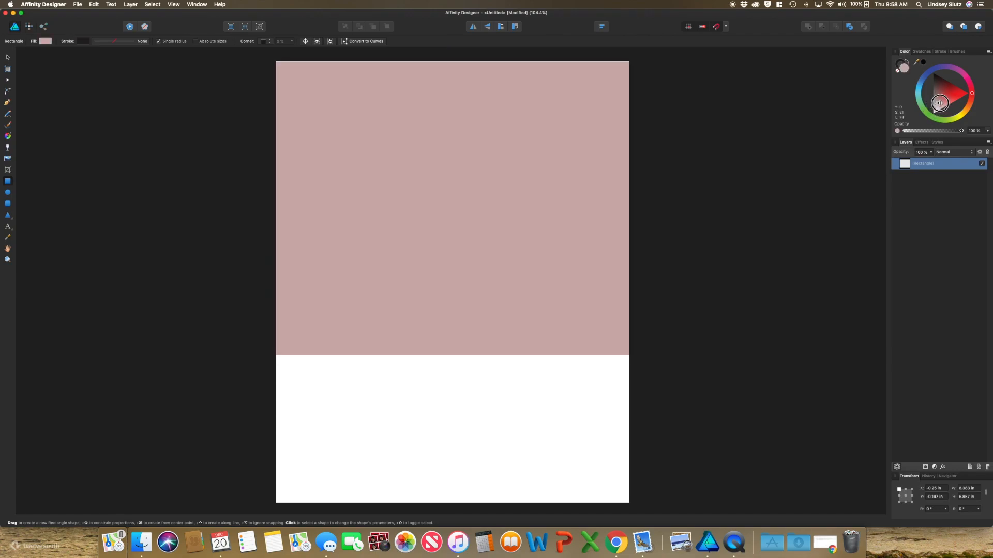
pyautogui.click(9, 204)
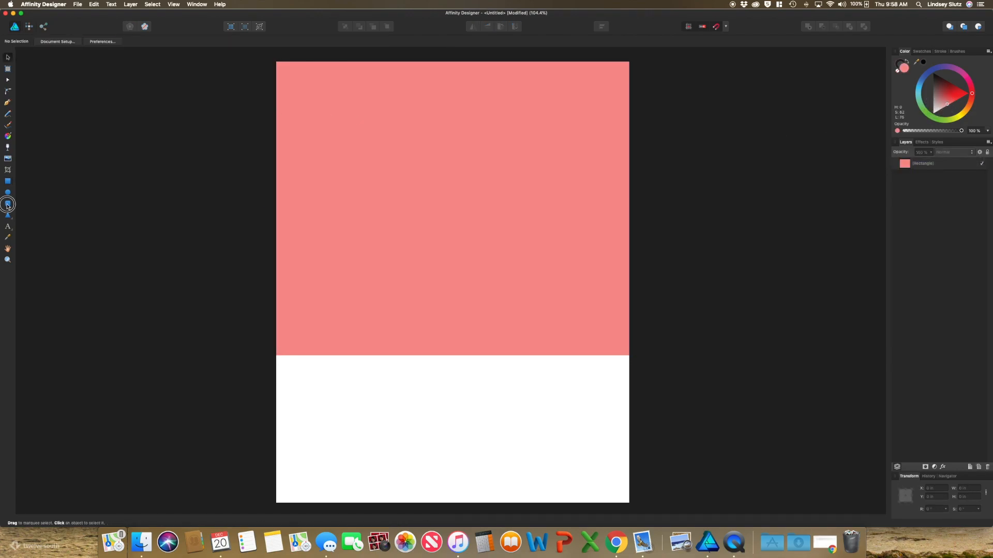
# Draw a small rounded date box below the pink block with a stroke and no fill
pyautogui.click(8, 203)
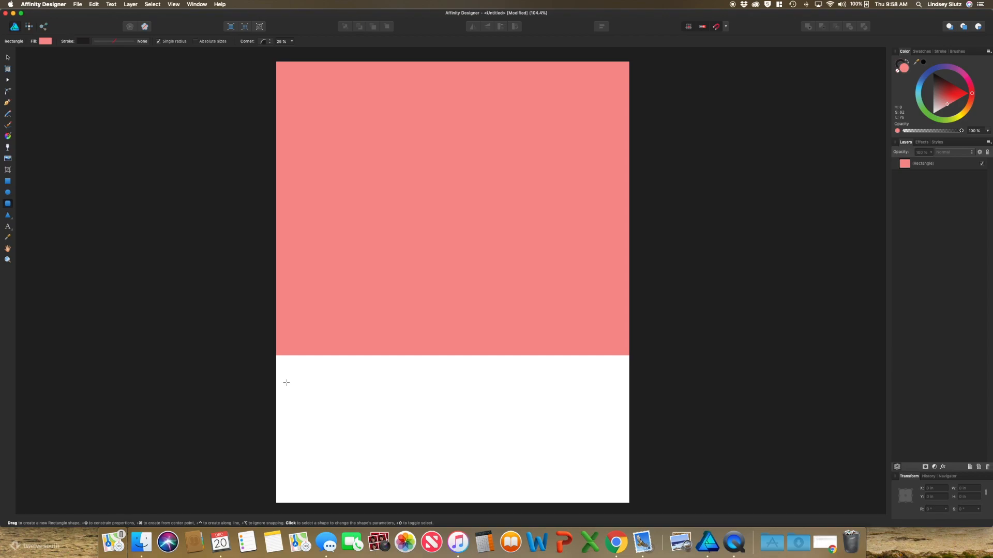
pyautogui.moveTo(286, 392); pyautogui.dragTo(339, 420)
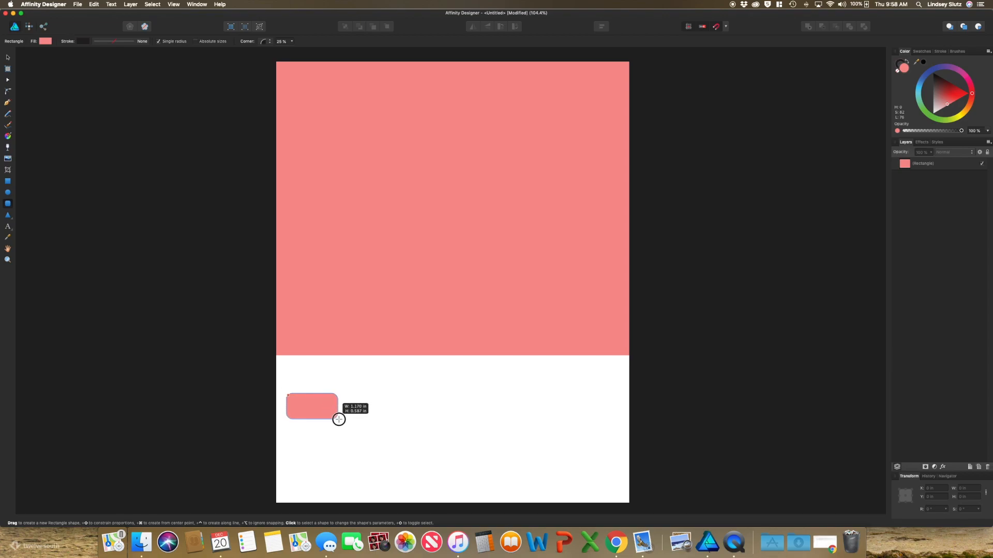
pyautogui.moveTo(338, 418); pyautogui.dragTo(345, 418)
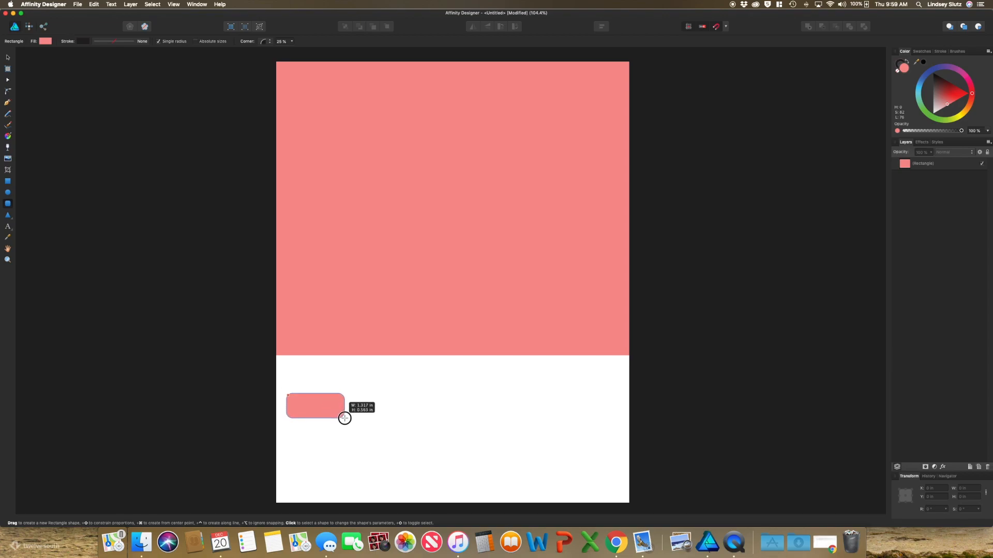
pyautogui.moveTo(285, 397); pyautogui.dragTo(344, 418)
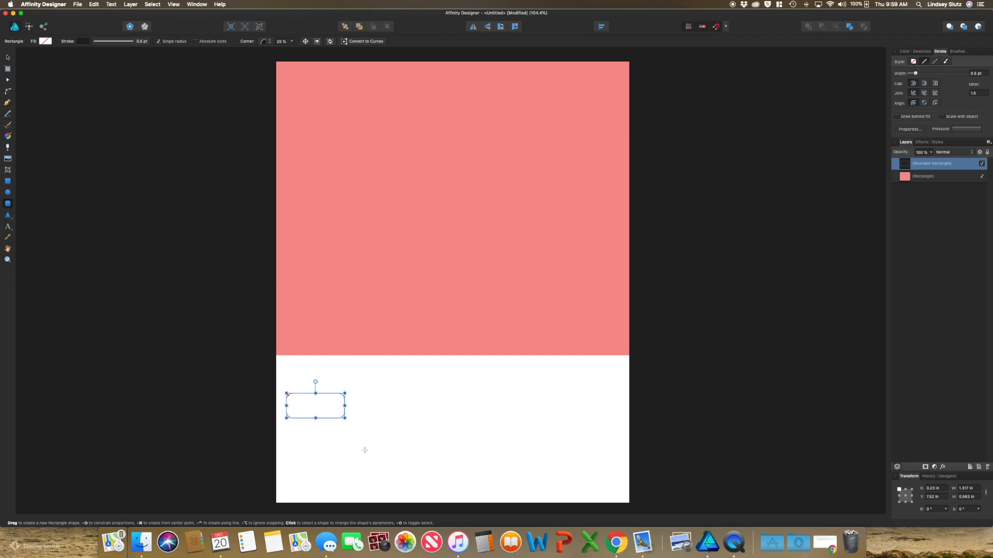
# Add placeholder Artistic Text 'xx' in the box's top-right corner
pyautogui.click(8, 226)
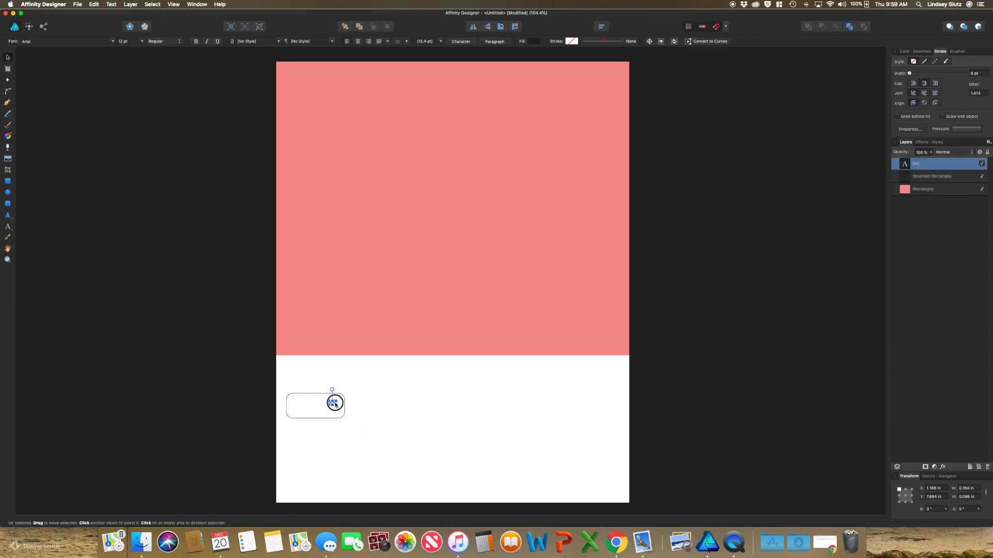
pyautogui.moveTo(335, 403); pyautogui.dragTo(336, 400)
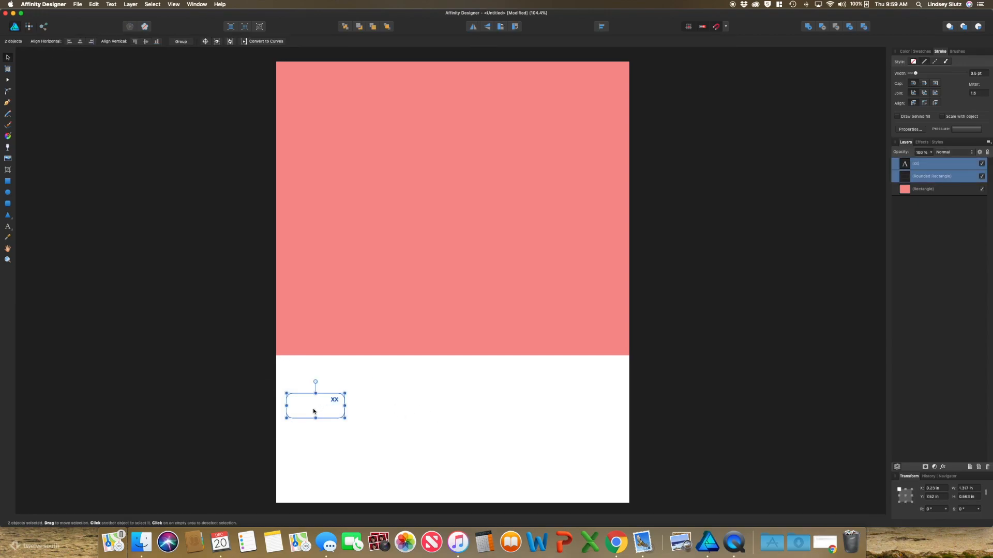
# Option-drag a copy of the box beside the first and repeat with Cmd+J to build a row of seven
pyautogui.moveTo(315, 405); pyautogui.dragTo(392, 400)
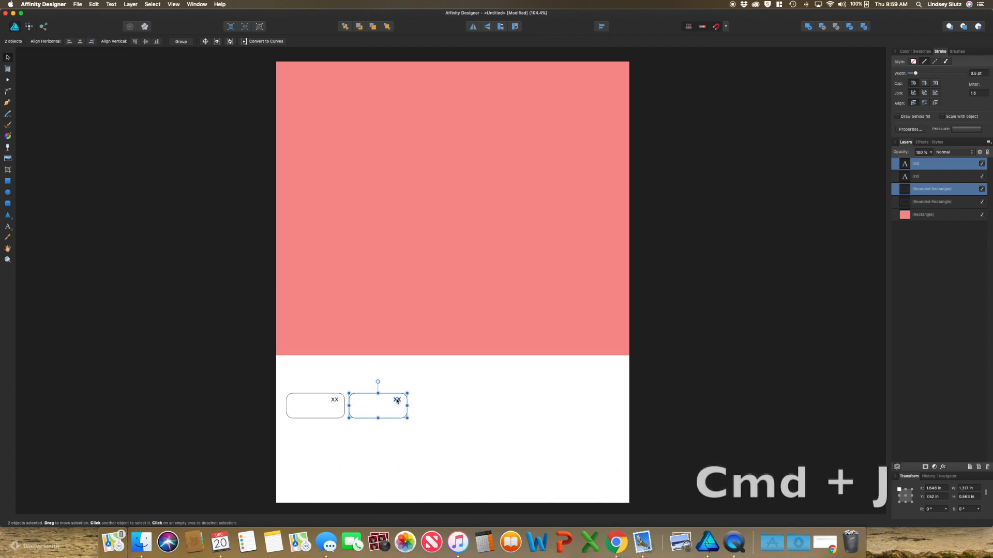
pyautogui.press('cmd+j')
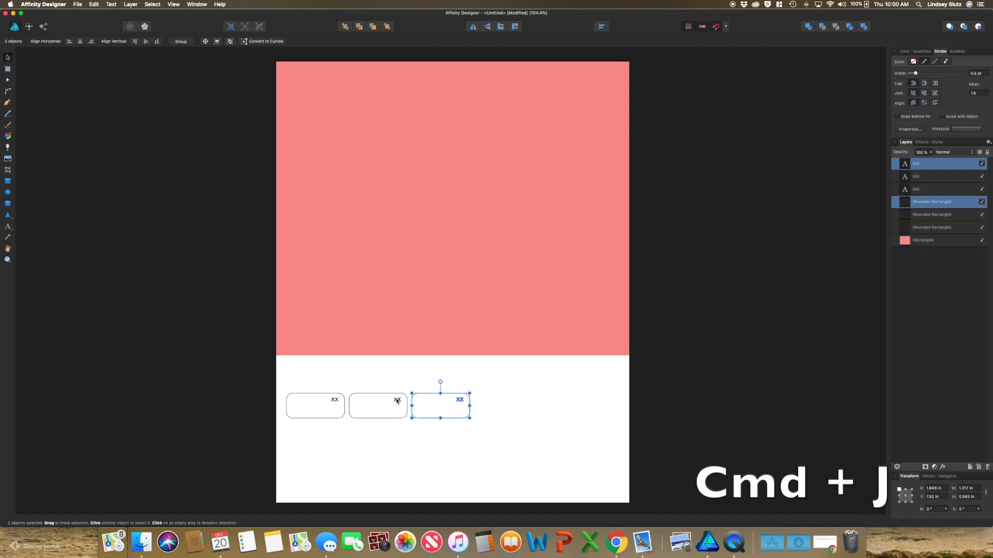
pyautogui.press('cmd+j')
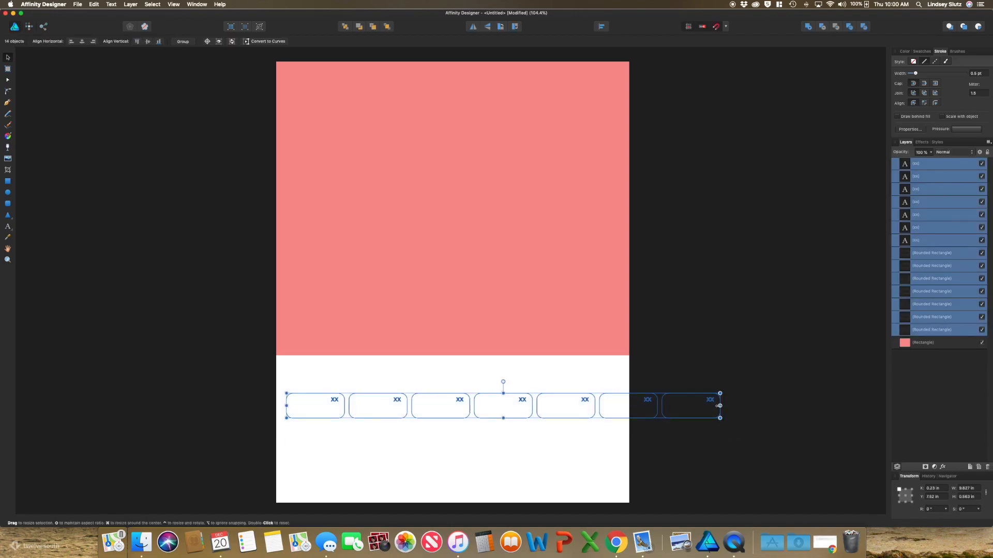
# Scale the row of seven boxes down to match the page width
pyautogui.moveTo(719, 406); pyautogui.dragTo(621, 407)
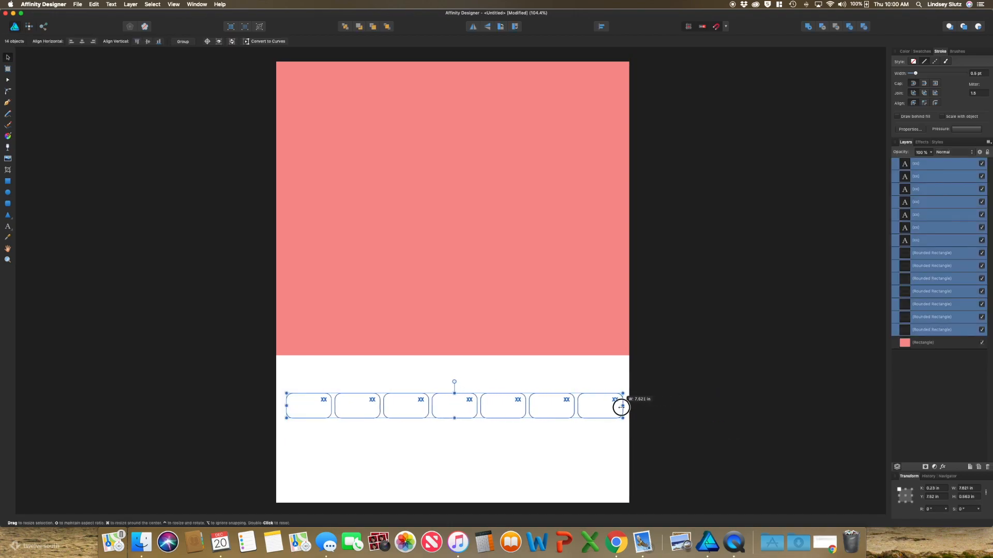
pyautogui.moveTo(621, 407); pyautogui.dragTo(620, 407)
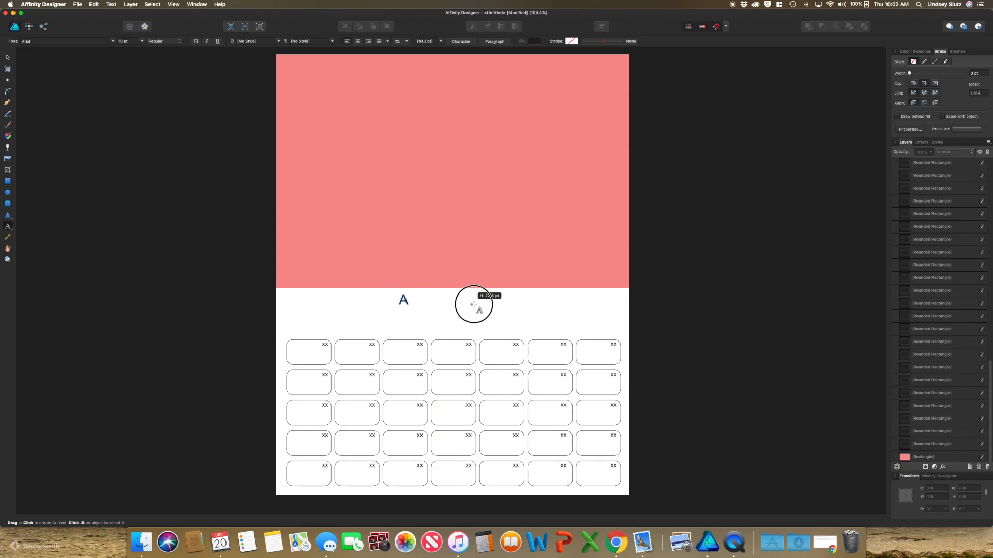
# Add an Artistic Text heading reading 'Month' below the coral block
pyautogui.click(398, 302)
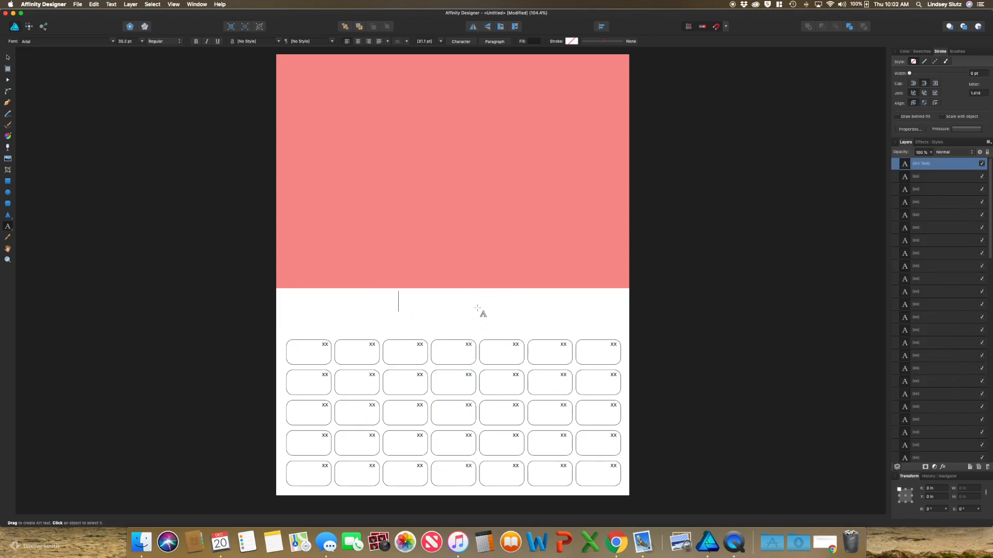
pyautogui.write('Month')
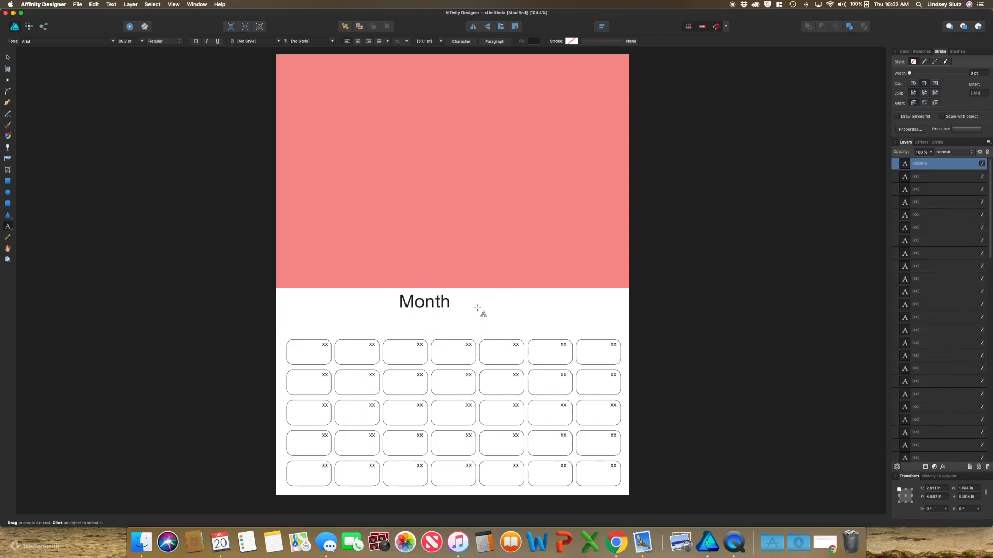
pyautogui.click(424, 301)
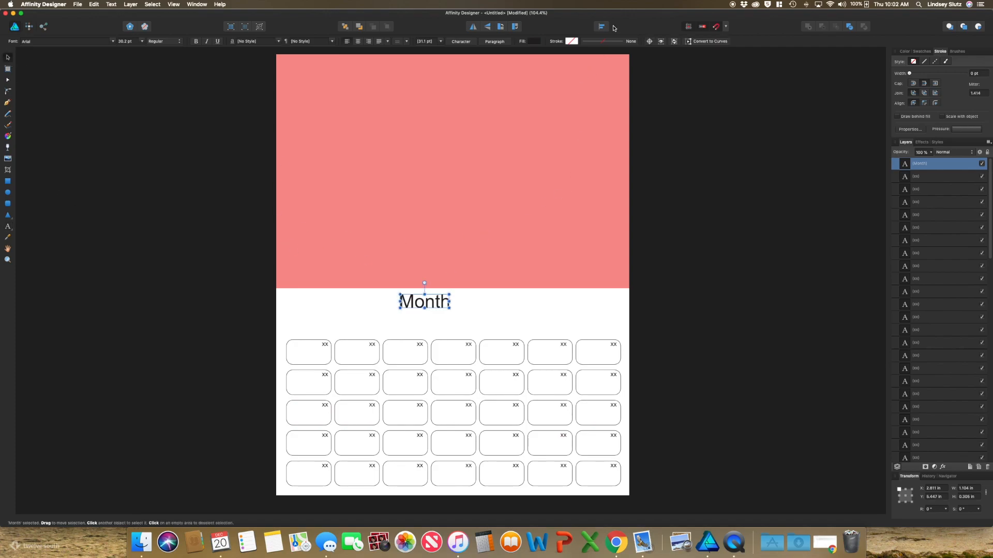
# Centre the Month heading horizontally on the page with Alignment
pyautogui.click(601, 26)
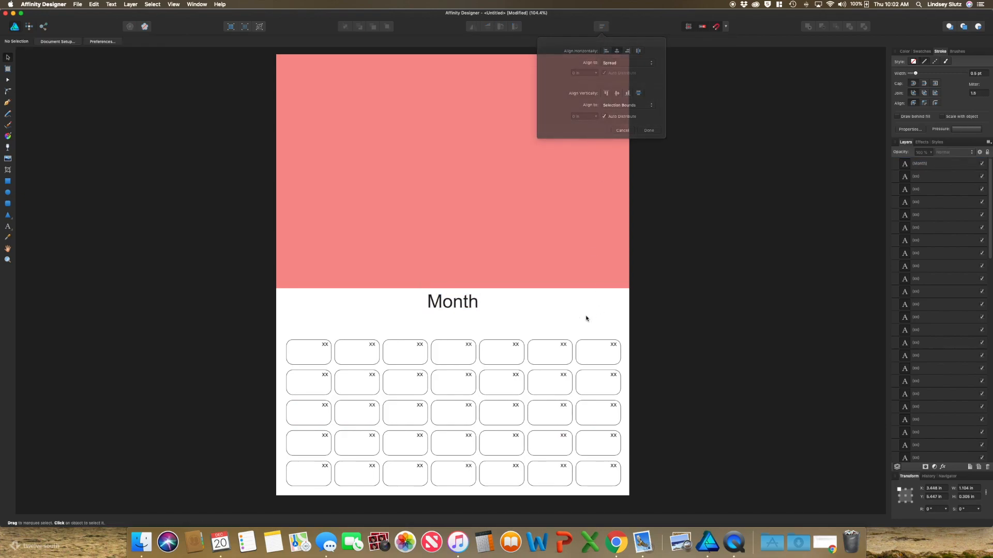
pyautogui.click(648, 130)
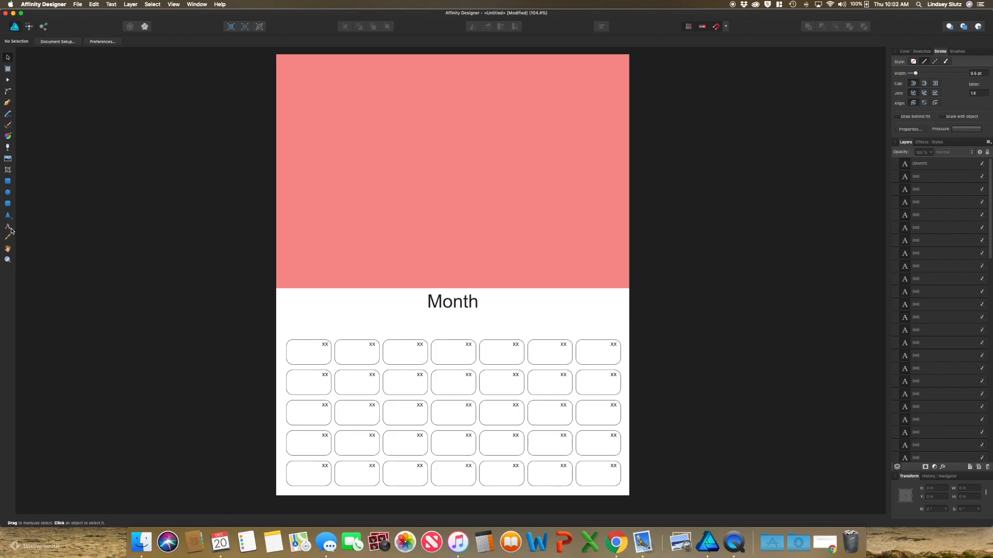
pyautogui.click(8, 226)
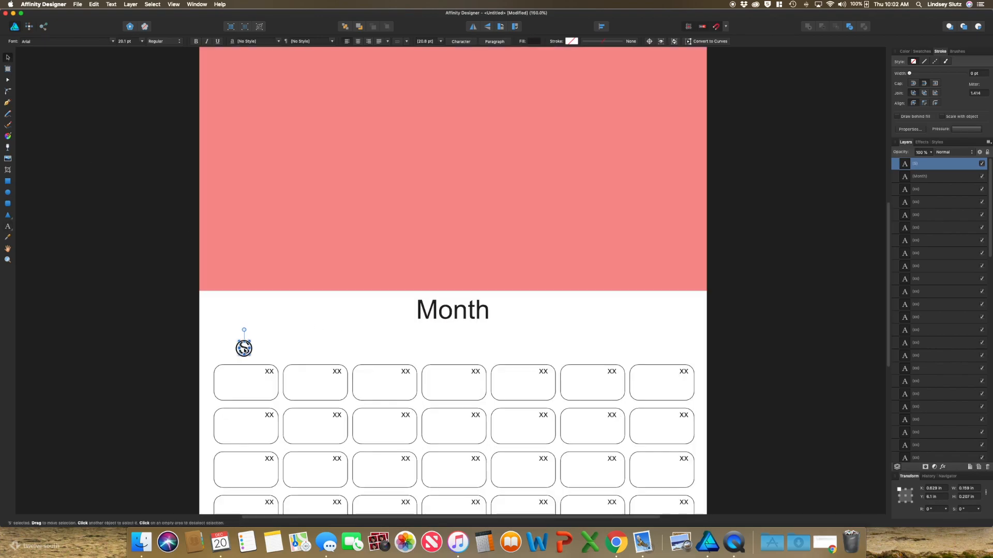
# Place the weekday letter S above the first column and retype the heading as 'January'
pyautogui.moveTo(244, 348); pyautogui.dragTo(314, 350)
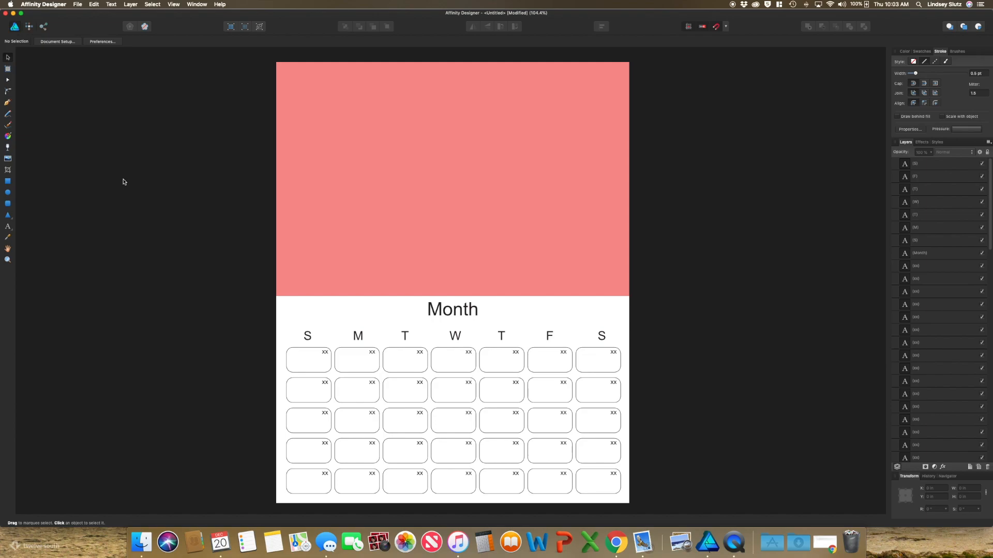
pyautogui.write('January')
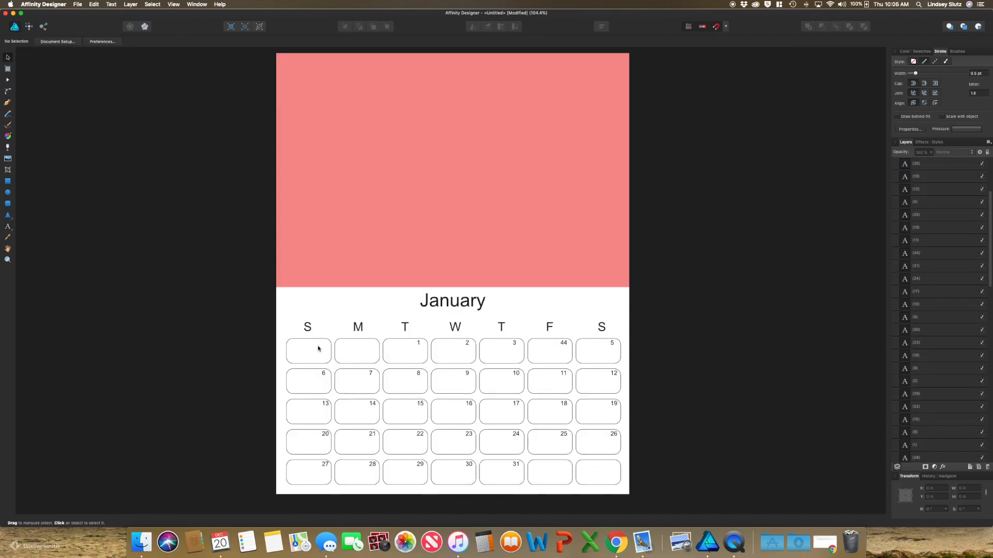
# Select the first Sunday date box in the January grid
pyautogui.click(308, 351)
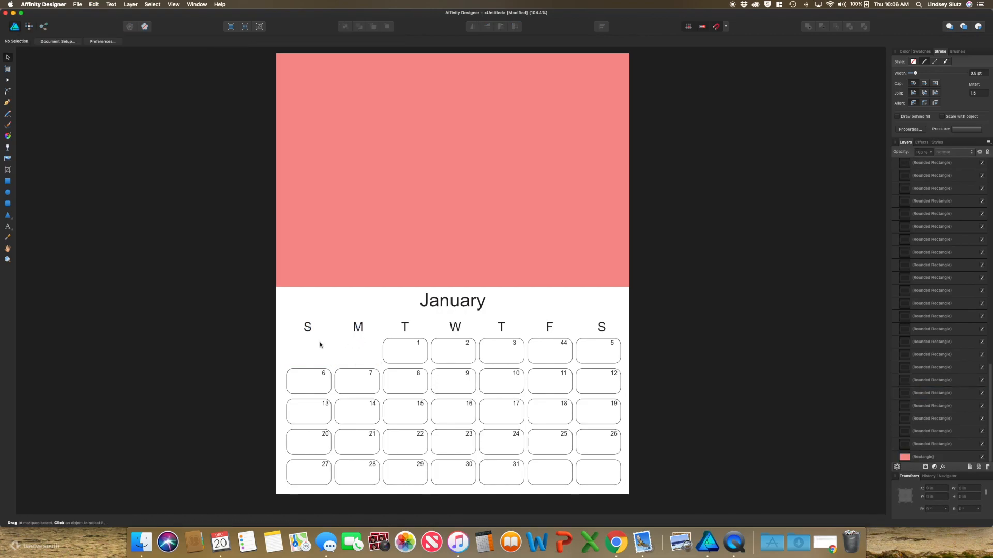
pyautogui.moveTo(640, 462)
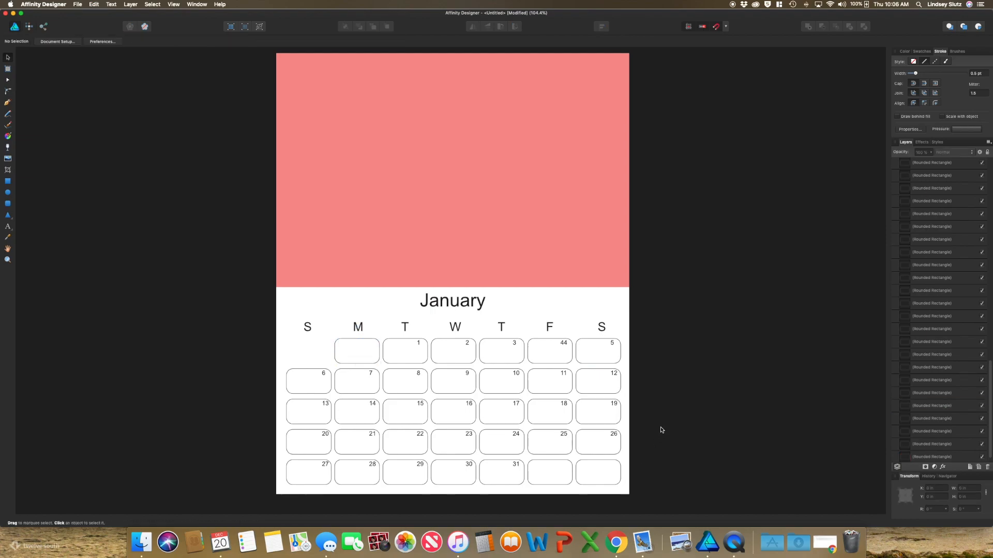
pyautogui.click(308, 352)
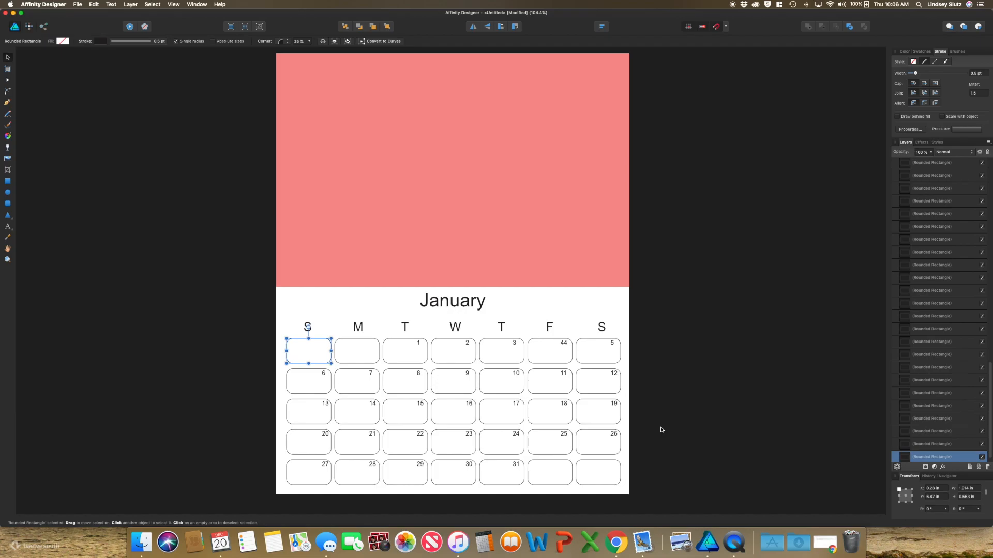
pyautogui.moveTo(662, 420)
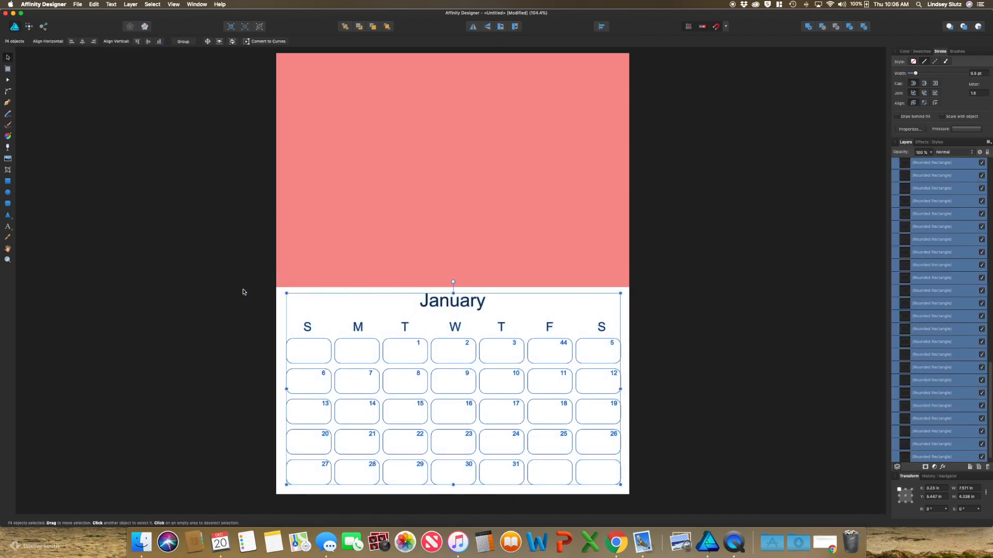
# Group the heading, weekday letters, date numbers and boxes into one group with Cmd+G
pyautogui.press('cmd+g')
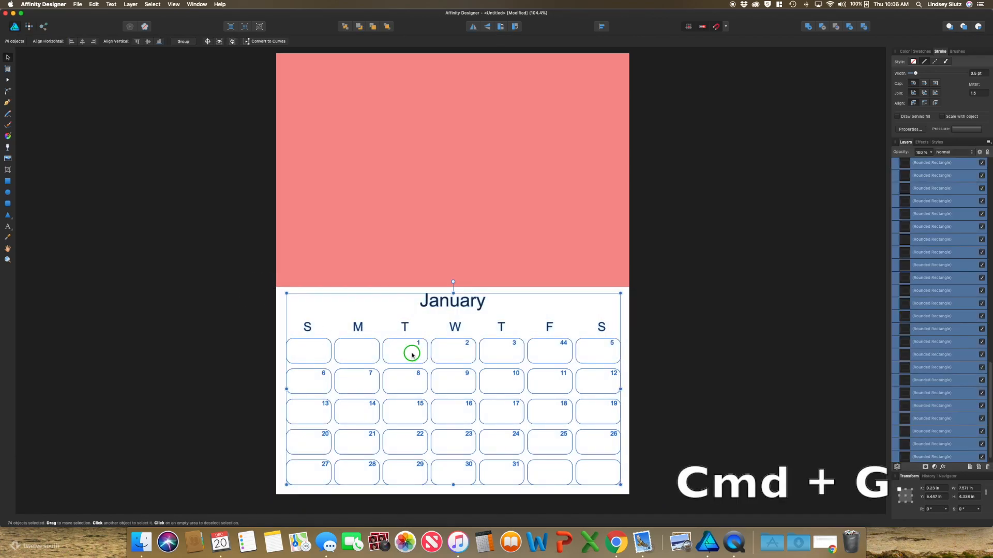
pyautogui.rightClick(411, 354)
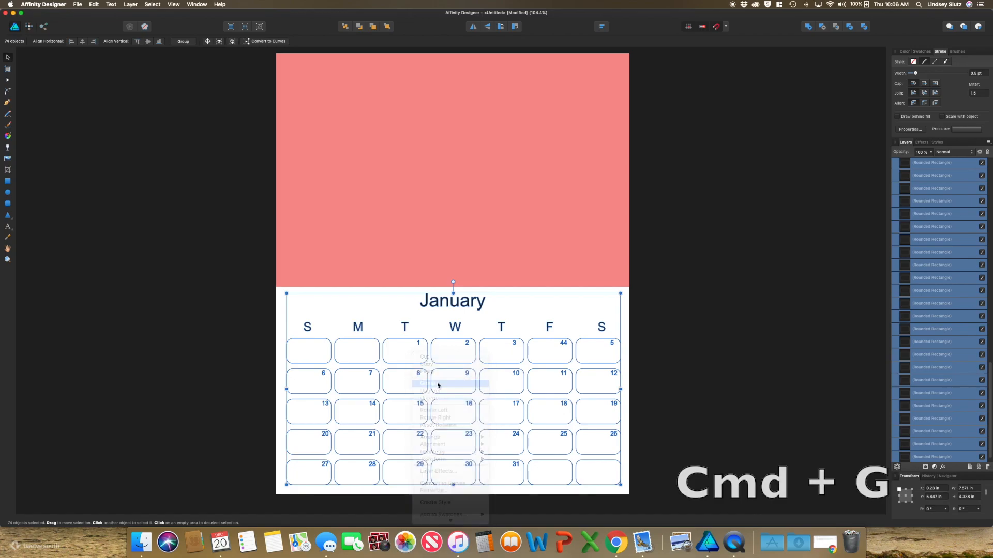
pyautogui.press('cmd+g')
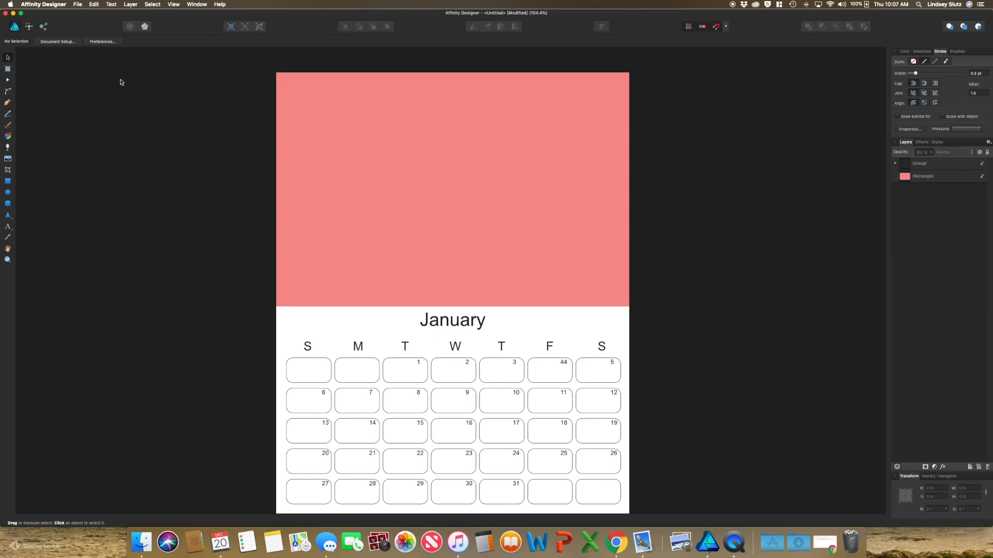
pyautogui.click(77, 4)
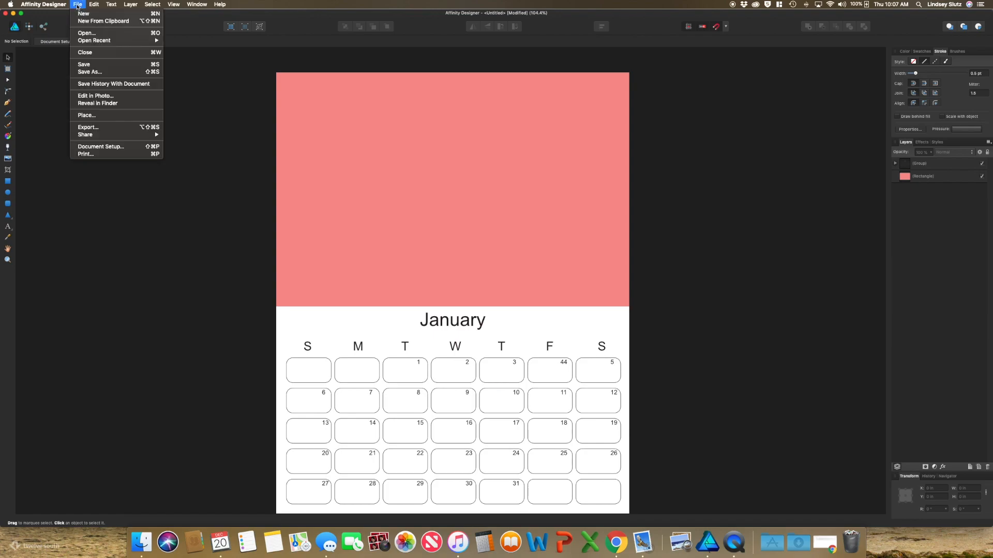
# Place the quote illustration image via File > Place and centre it horizontally
pyautogui.click(86, 34)
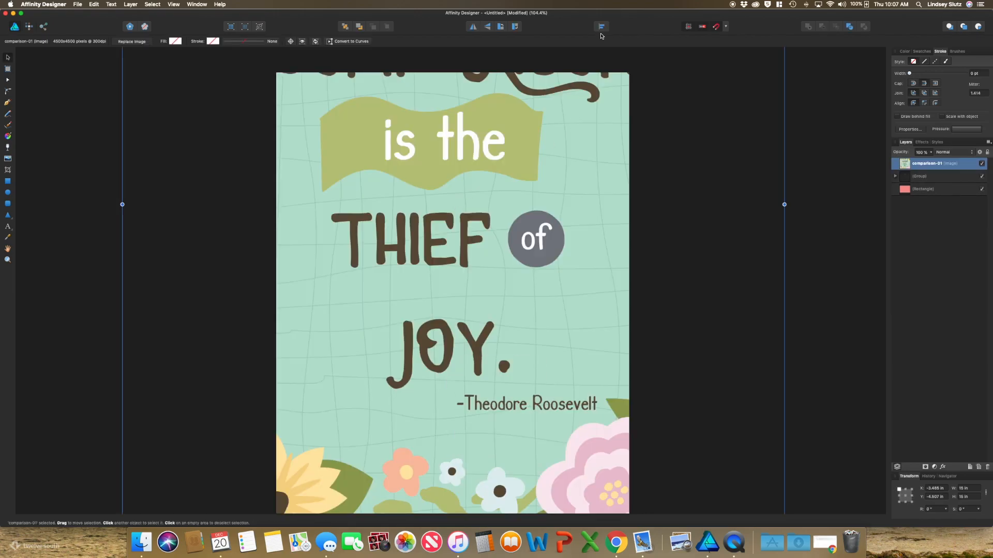
pyautogui.click(601, 26)
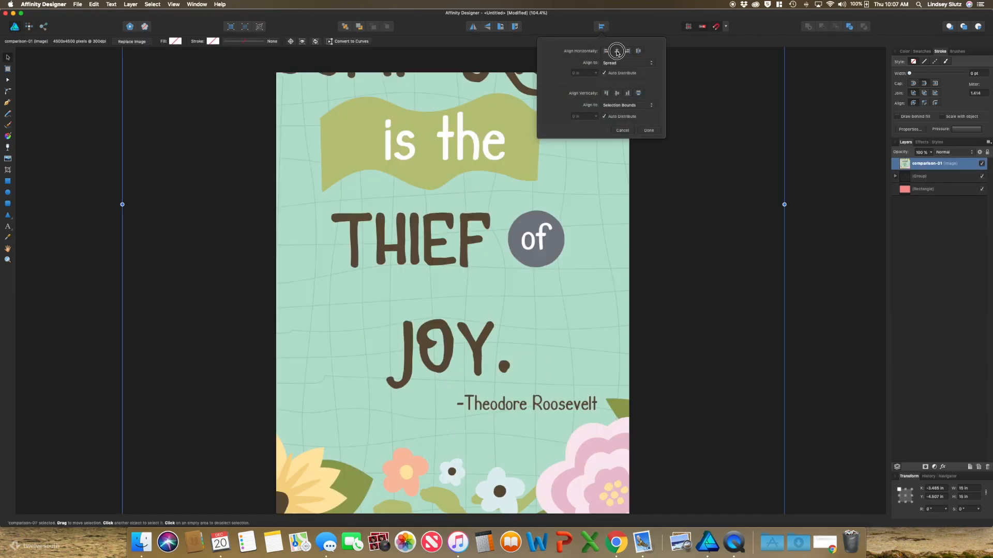
pyautogui.click(648, 130)
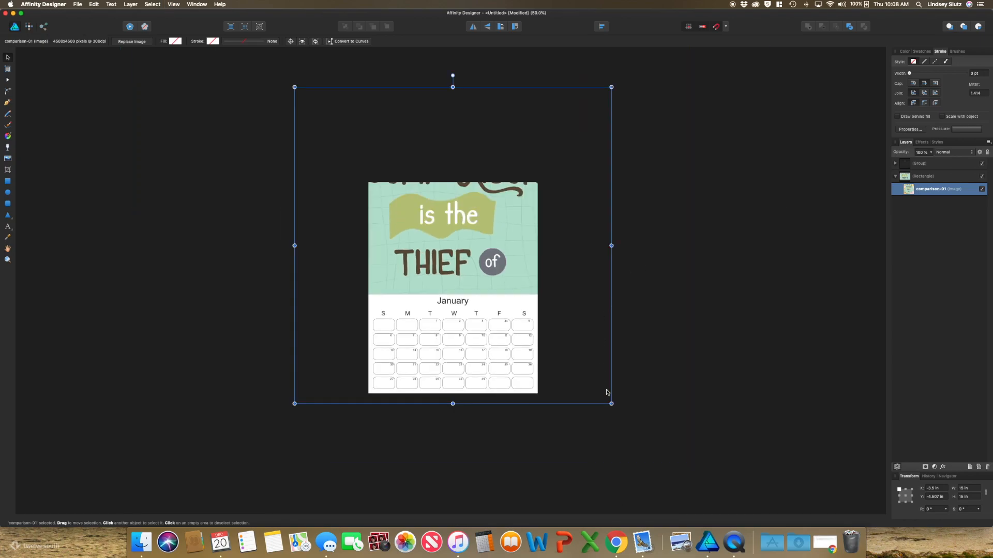
# Resize the clipped image so the whole 'Comparison is the Thief of Joy' quote fits the top panel
pyautogui.moveTo(609, 403); pyautogui.dragTo(588, 382)
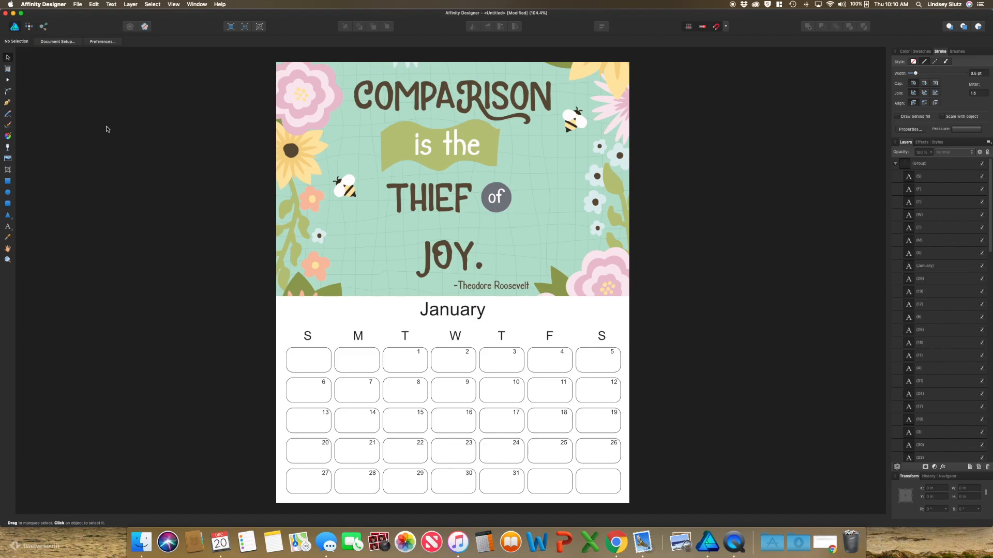
pyautogui.moveTo(414, 3)
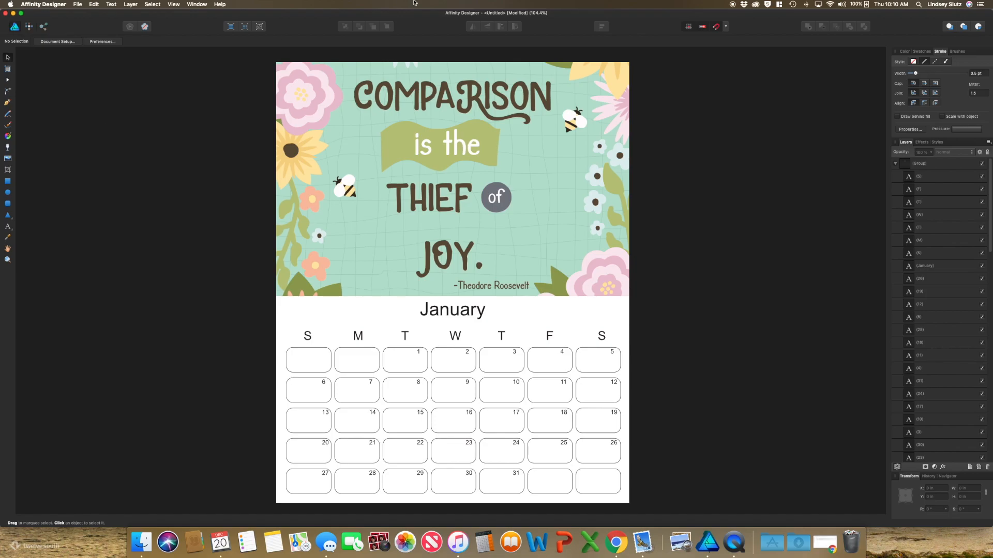